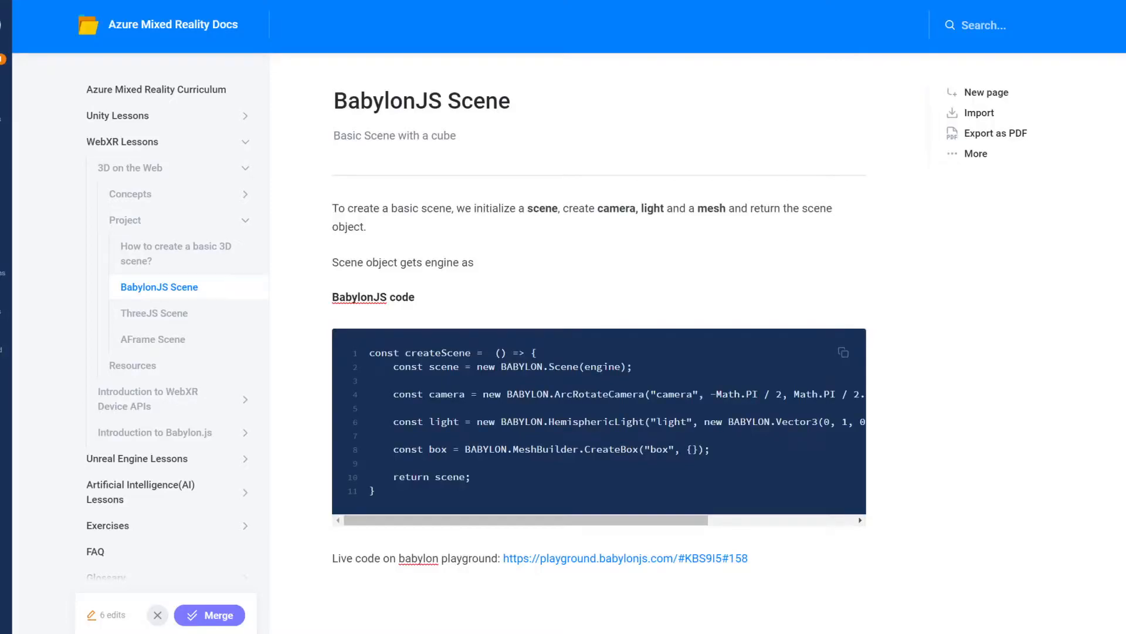
mouse_move(1103, 570)
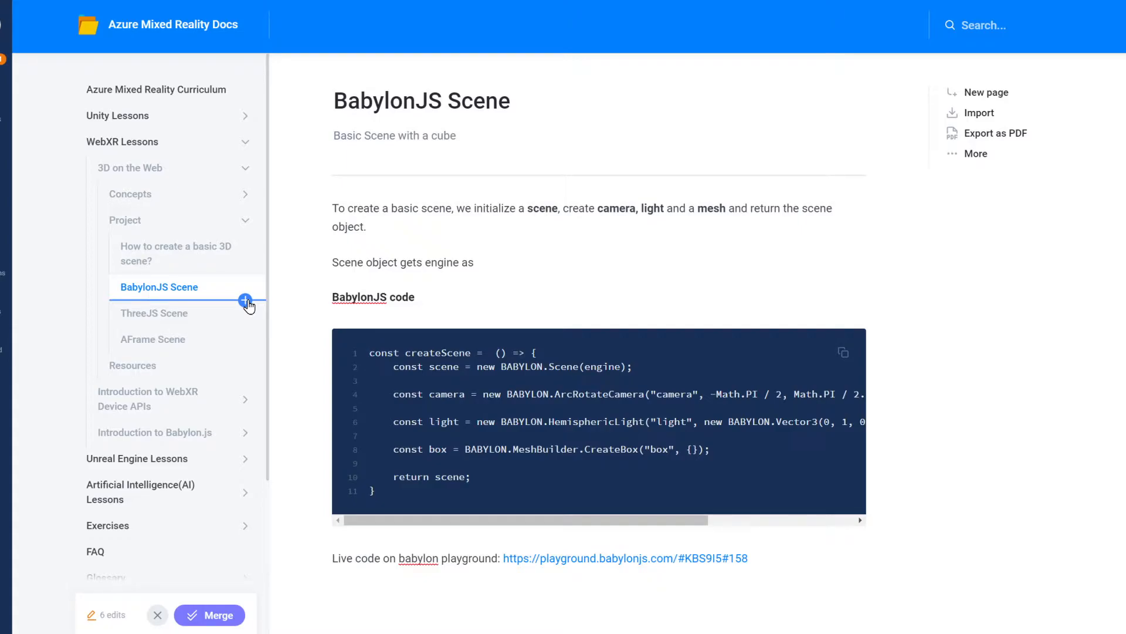
Create a new page in the Project section and title it 'ARJS'
left_click(246, 300)
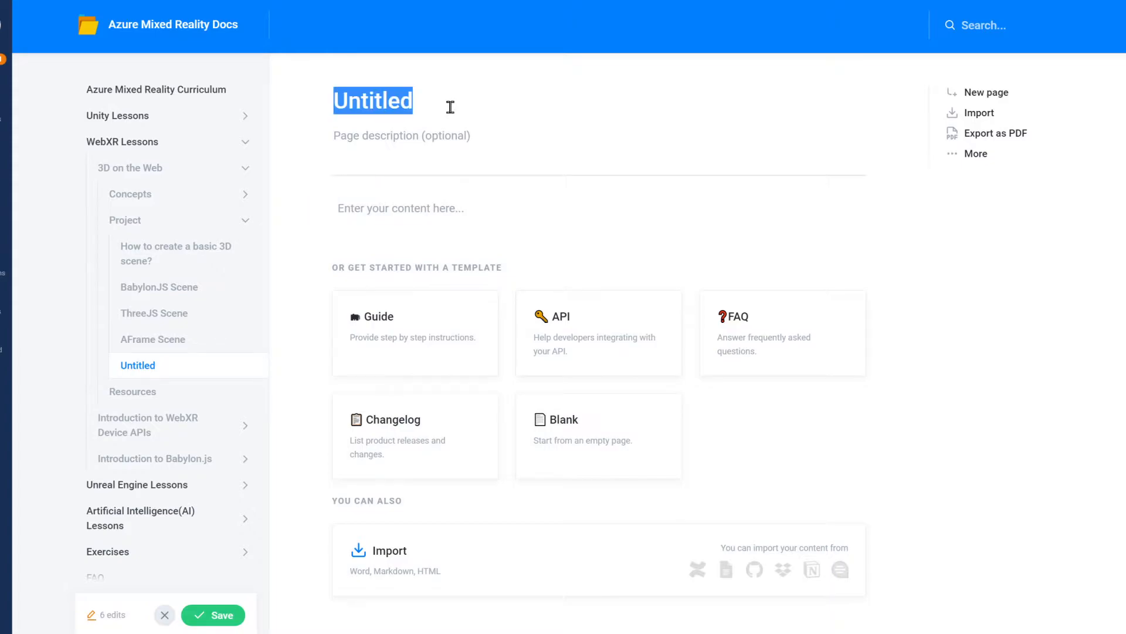
type("ARJ")
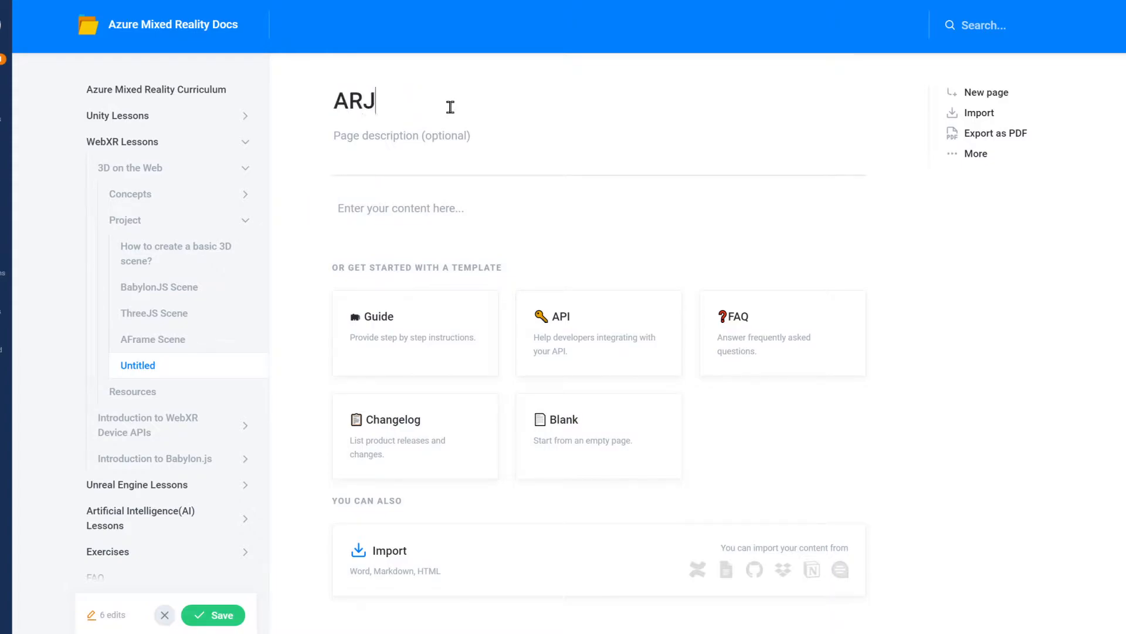
type("S")
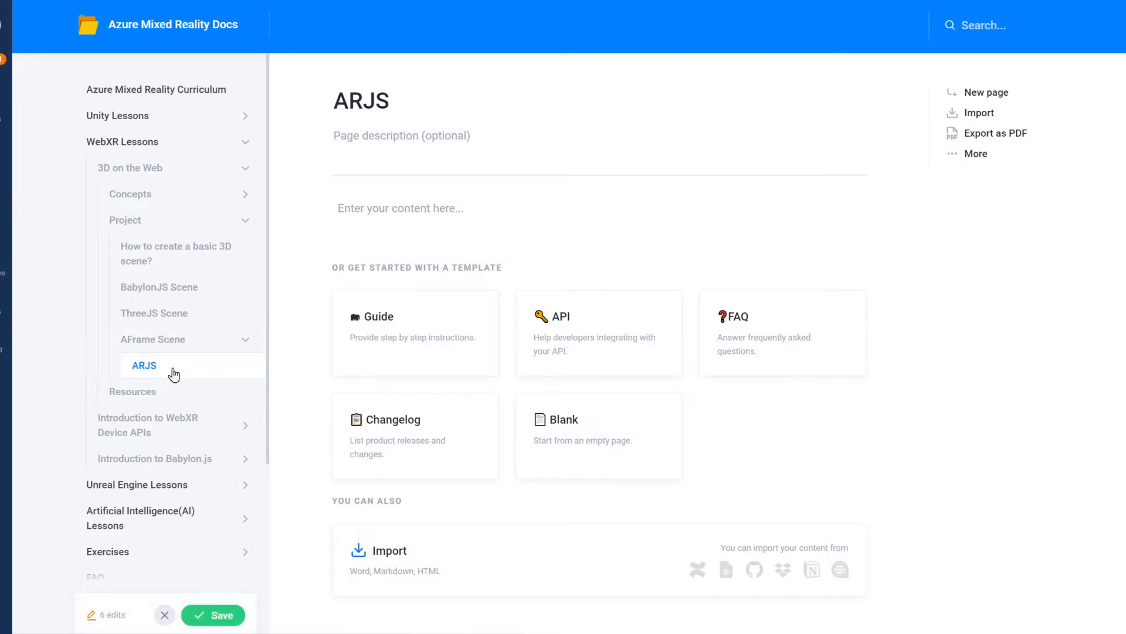
mouse_move(246, 344)
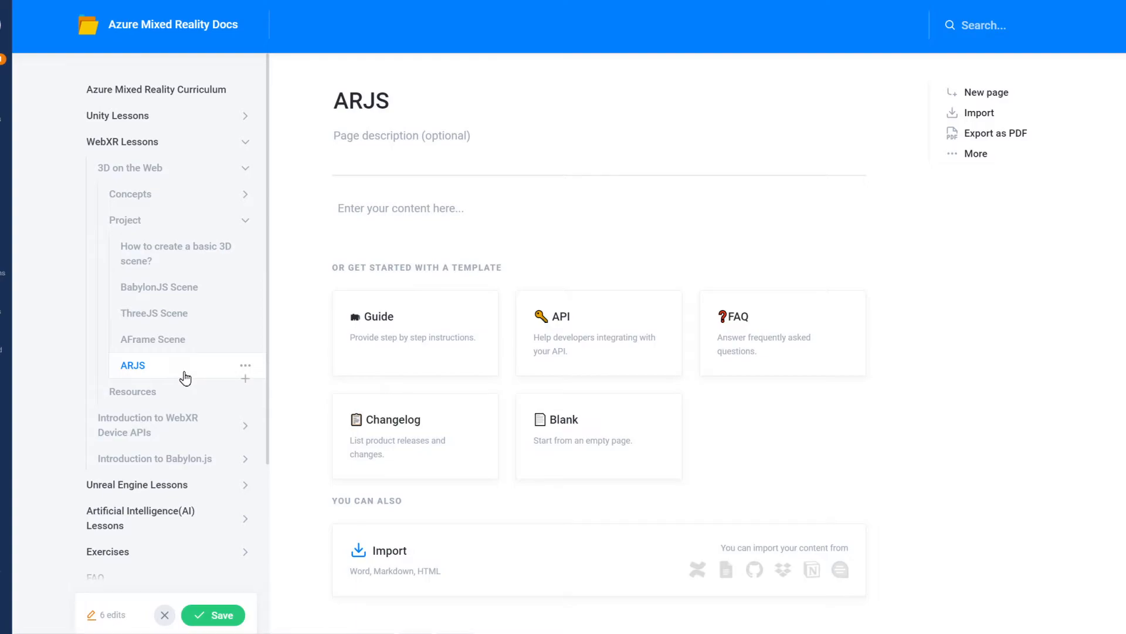
On the 3D on the Web page, add a bulleted list item reading 'Project'
left_click(130, 168)
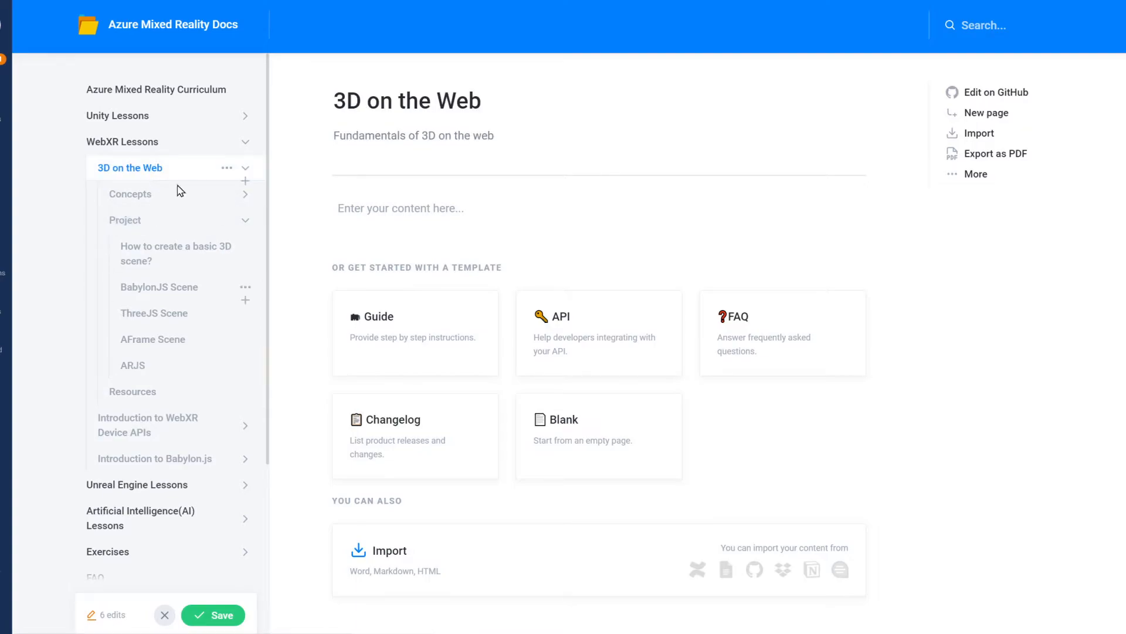
left_click(400, 209)
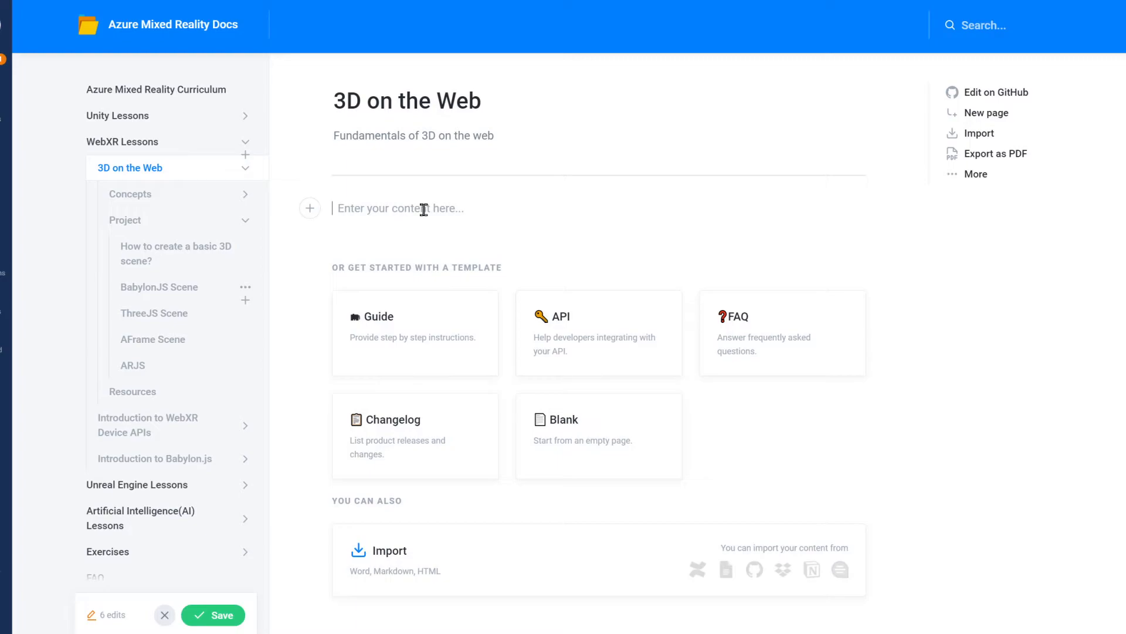
mouse_move(309, 214)
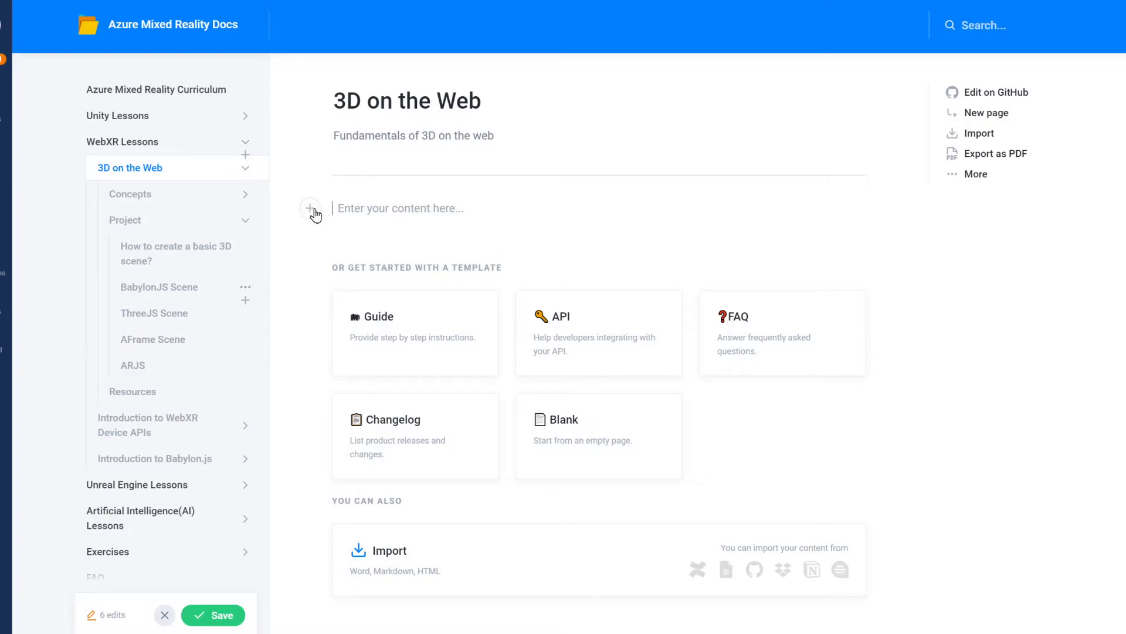
left_click(311, 208)
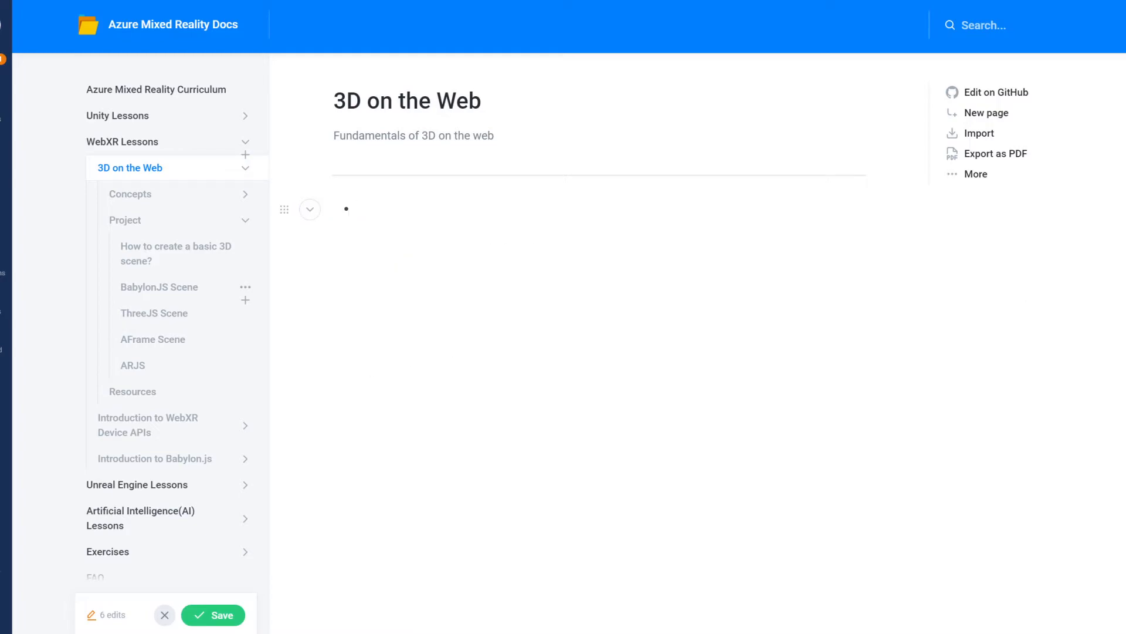
left_click(356, 208)
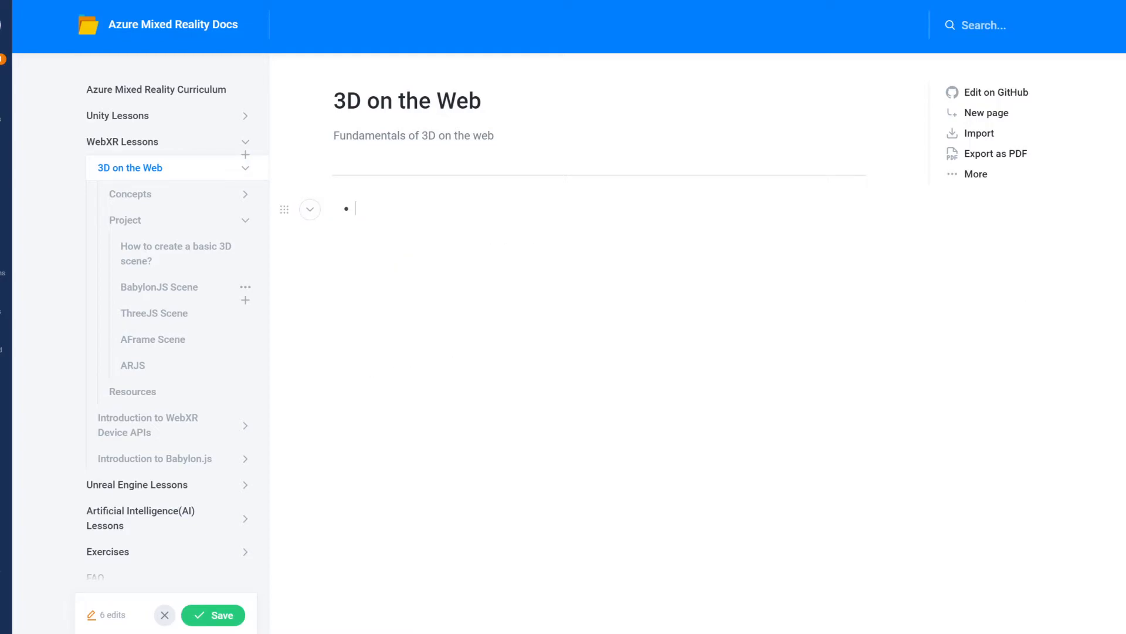
type("Proje")
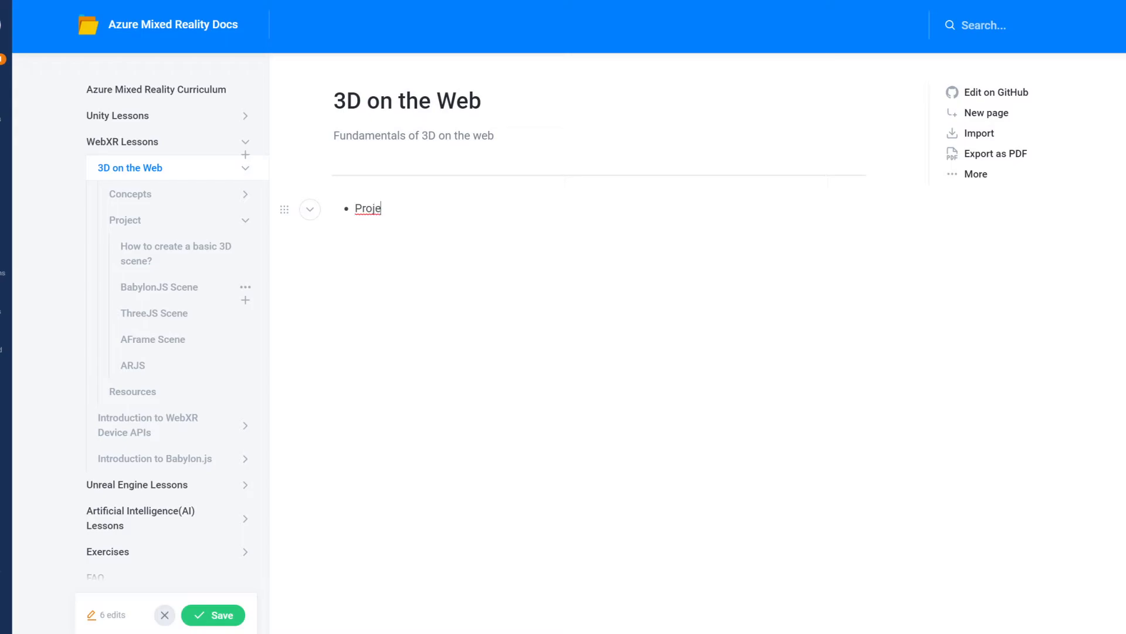
type("ct")
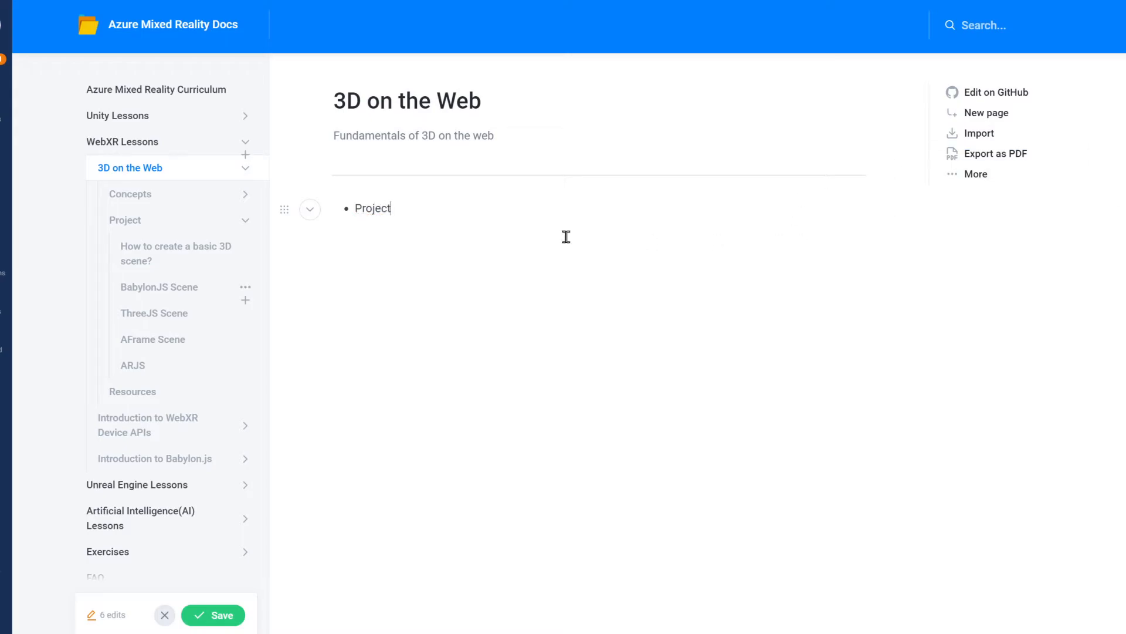
Select the word Project and begin turning it into a link
double_click(372, 208)
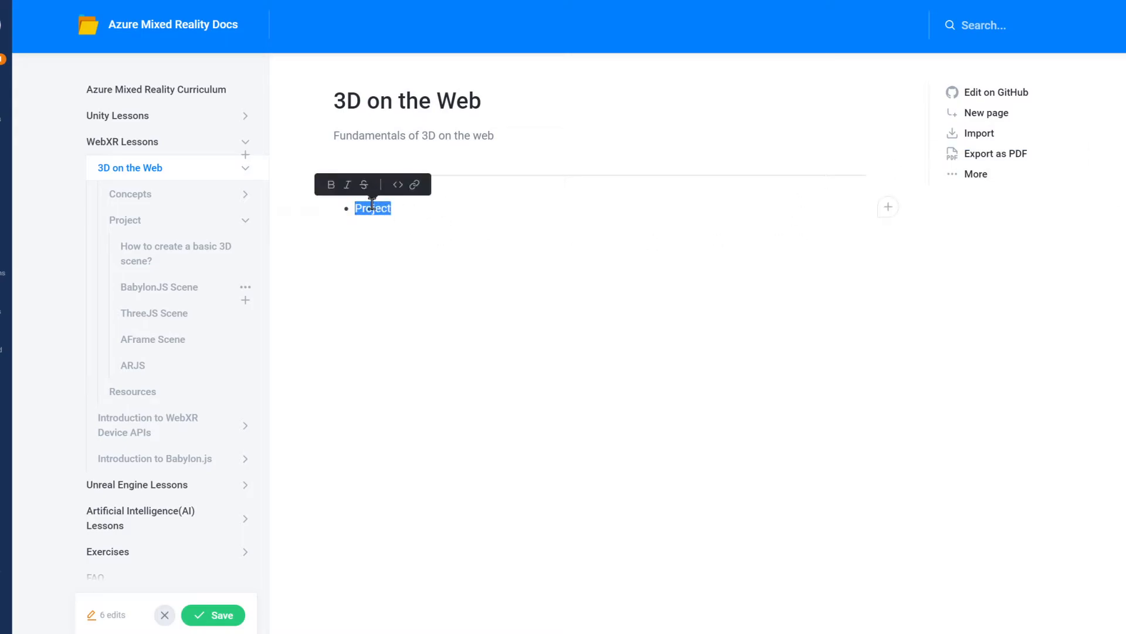
left_click(414, 184)
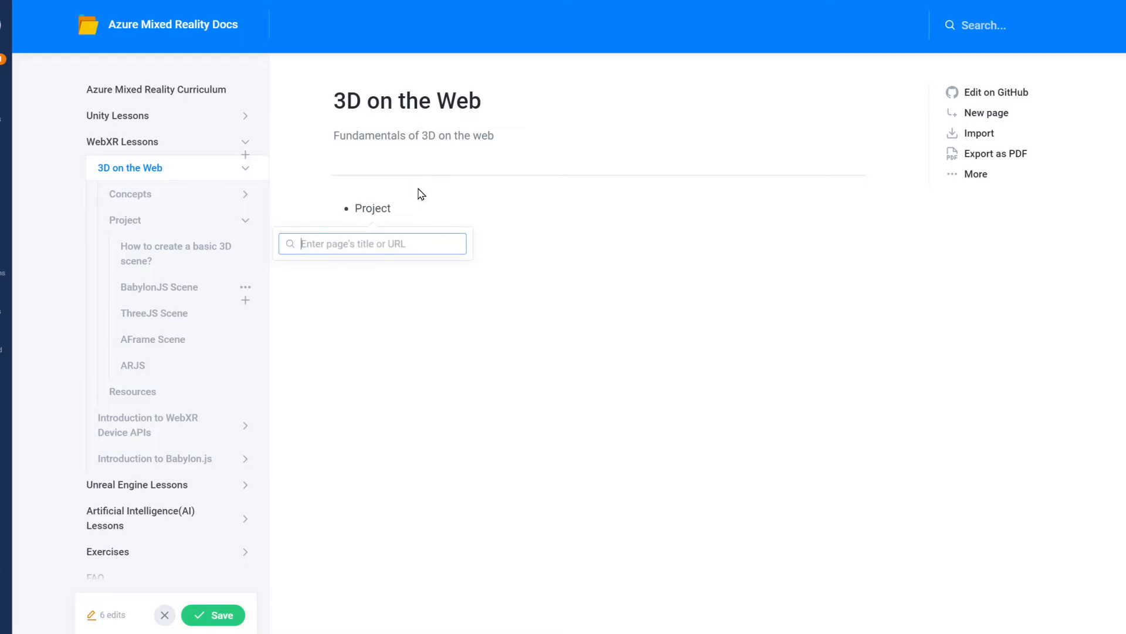
Search 'pro' and link the Project bullet to the Project page
type("pro")
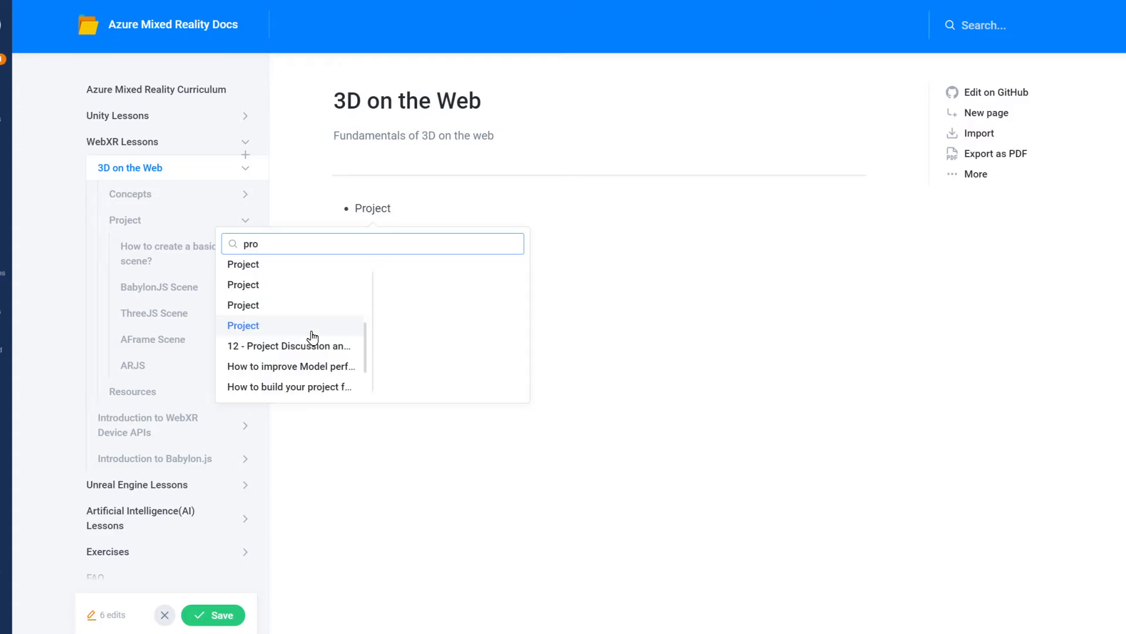
left_click(243, 324)
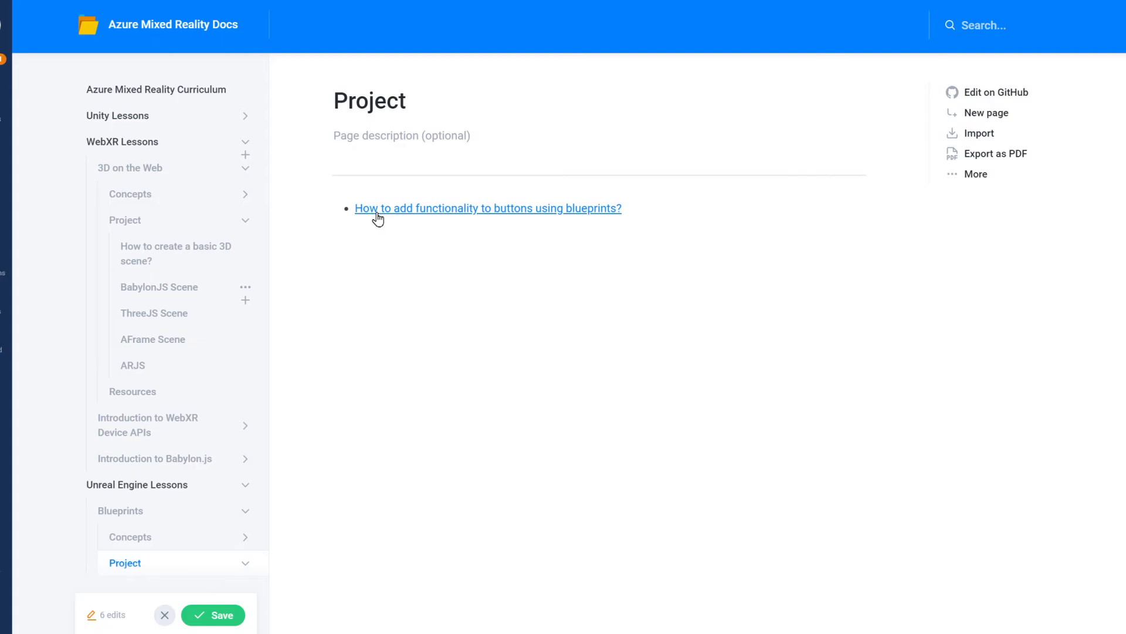
mouse_move(148, 220)
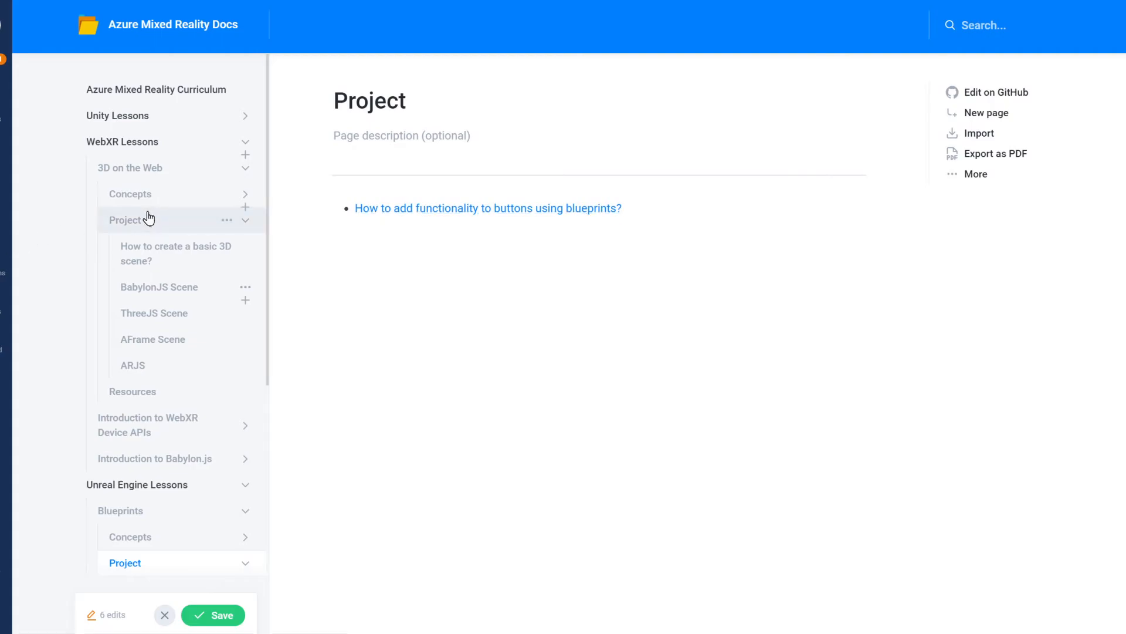
mouse_move(160, 170)
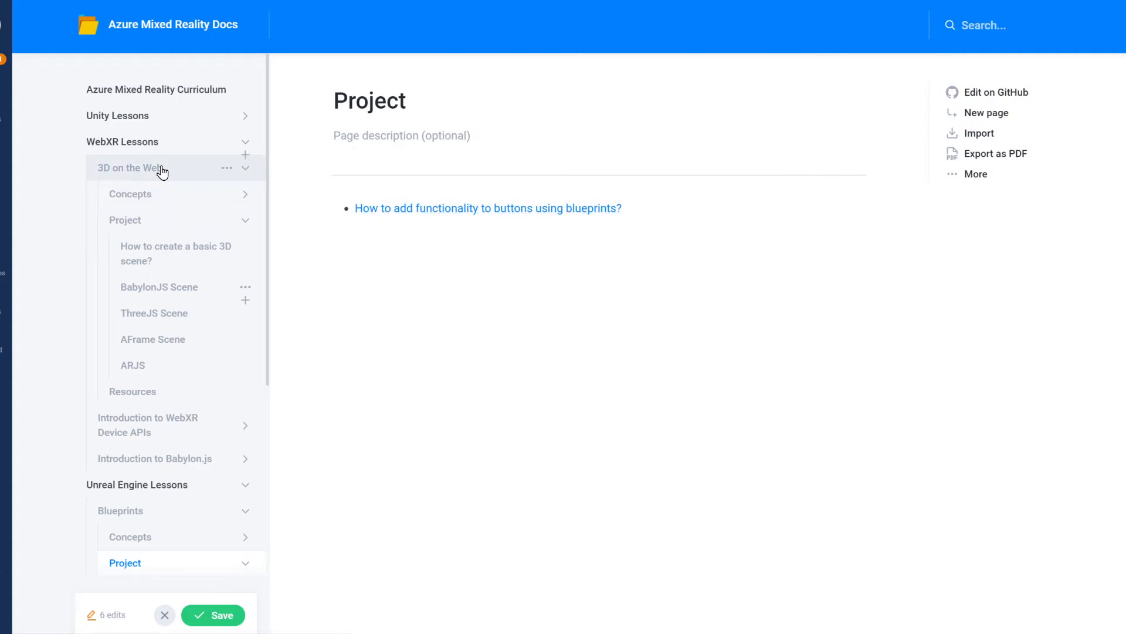
mouse_move(150, 257)
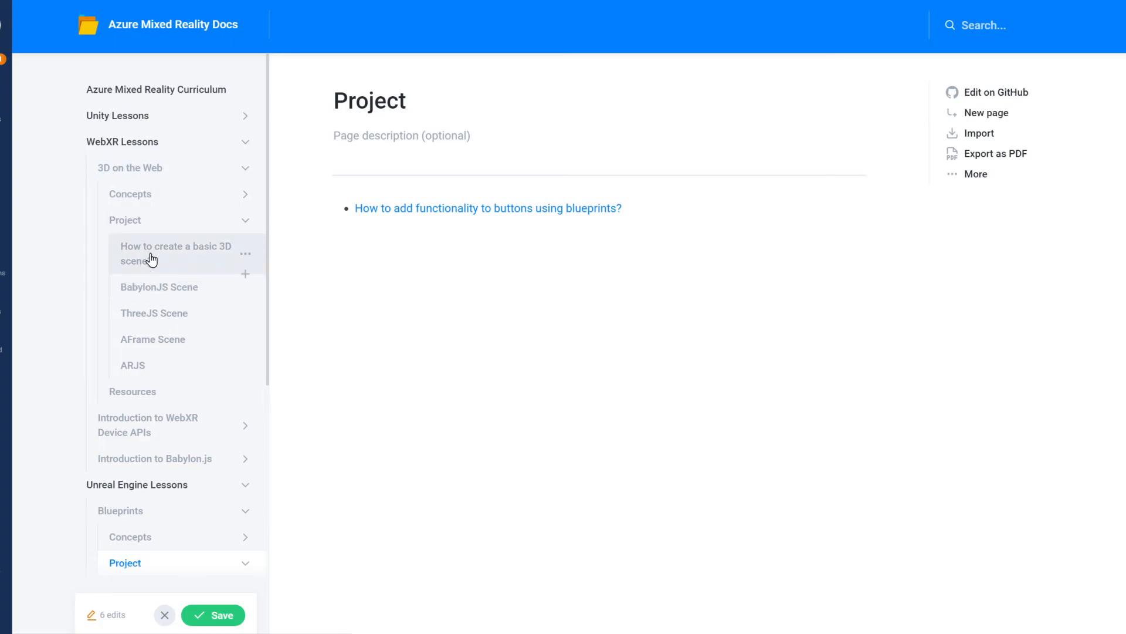
Add a second bullet linking 'How to create a basic 3D scene?' and follow it to that page
left_click(175, 253)
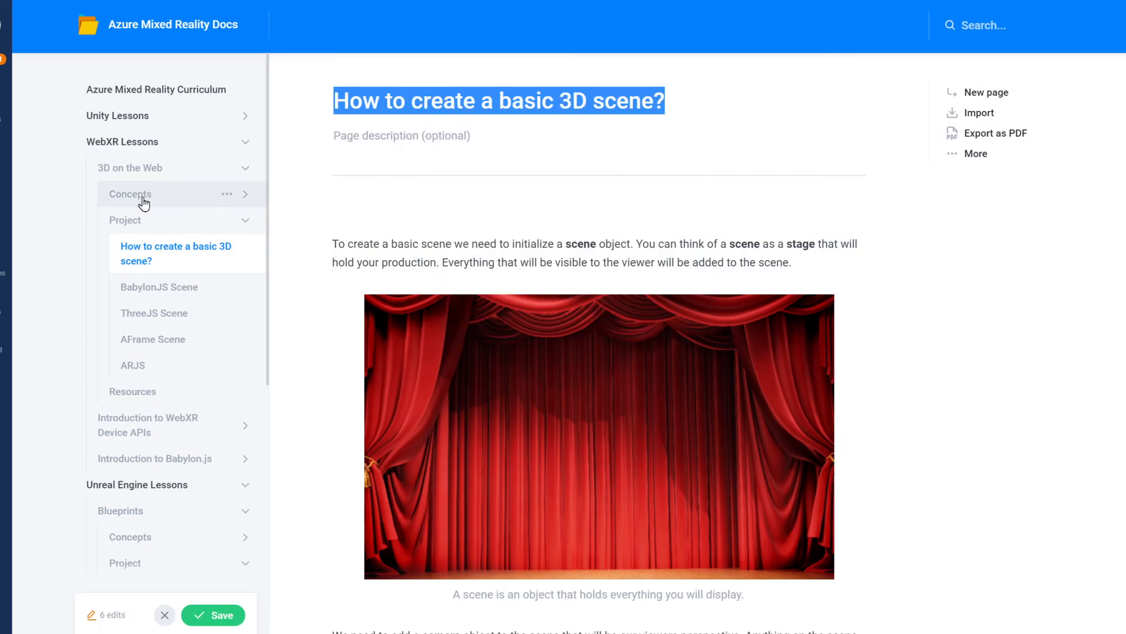
left_click(130, 167)
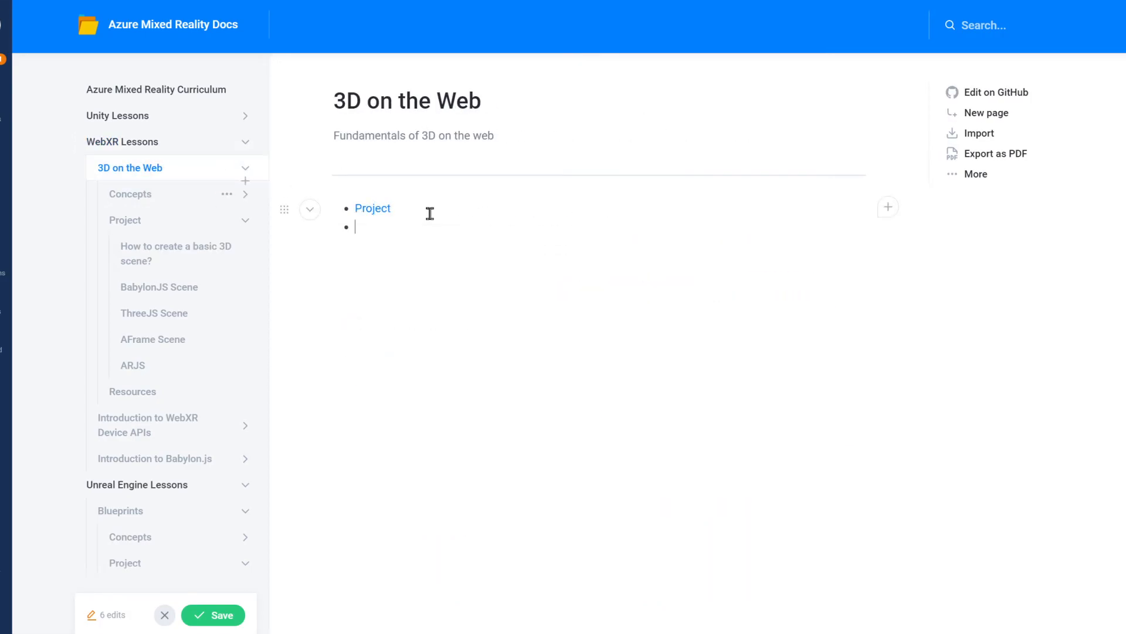
type("How to create a basic 3D scene?")
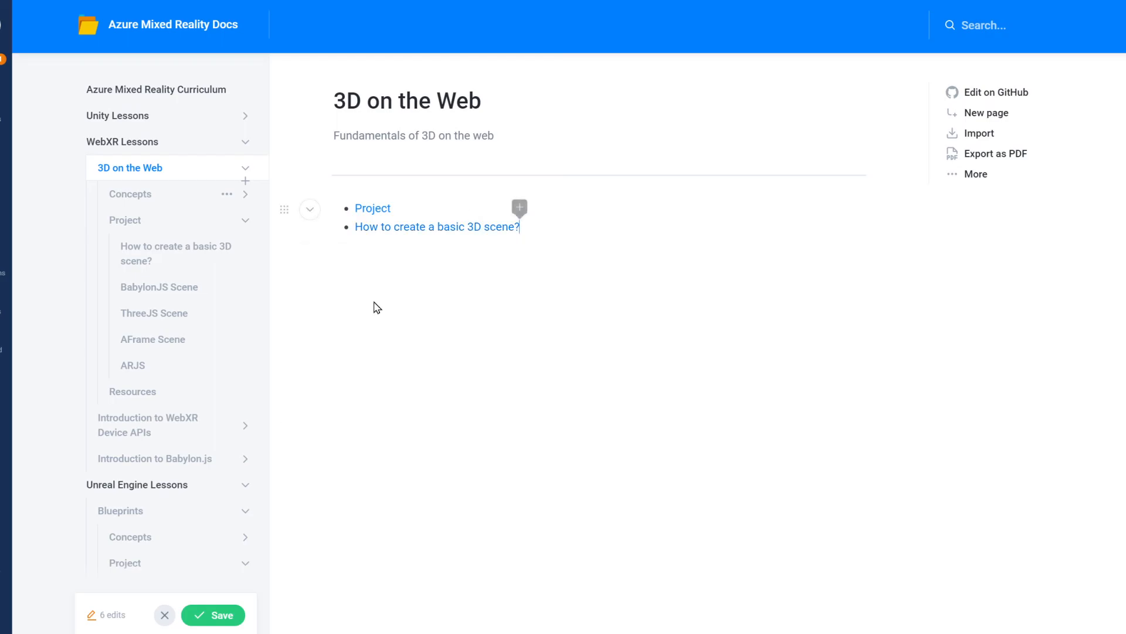
left_click(436, 227)
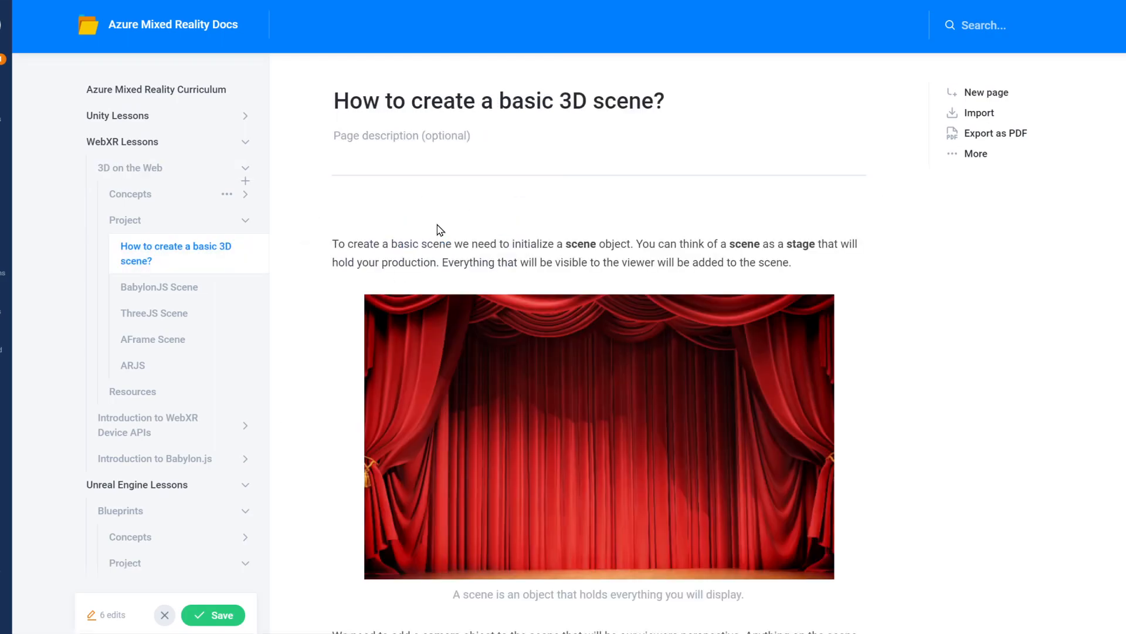